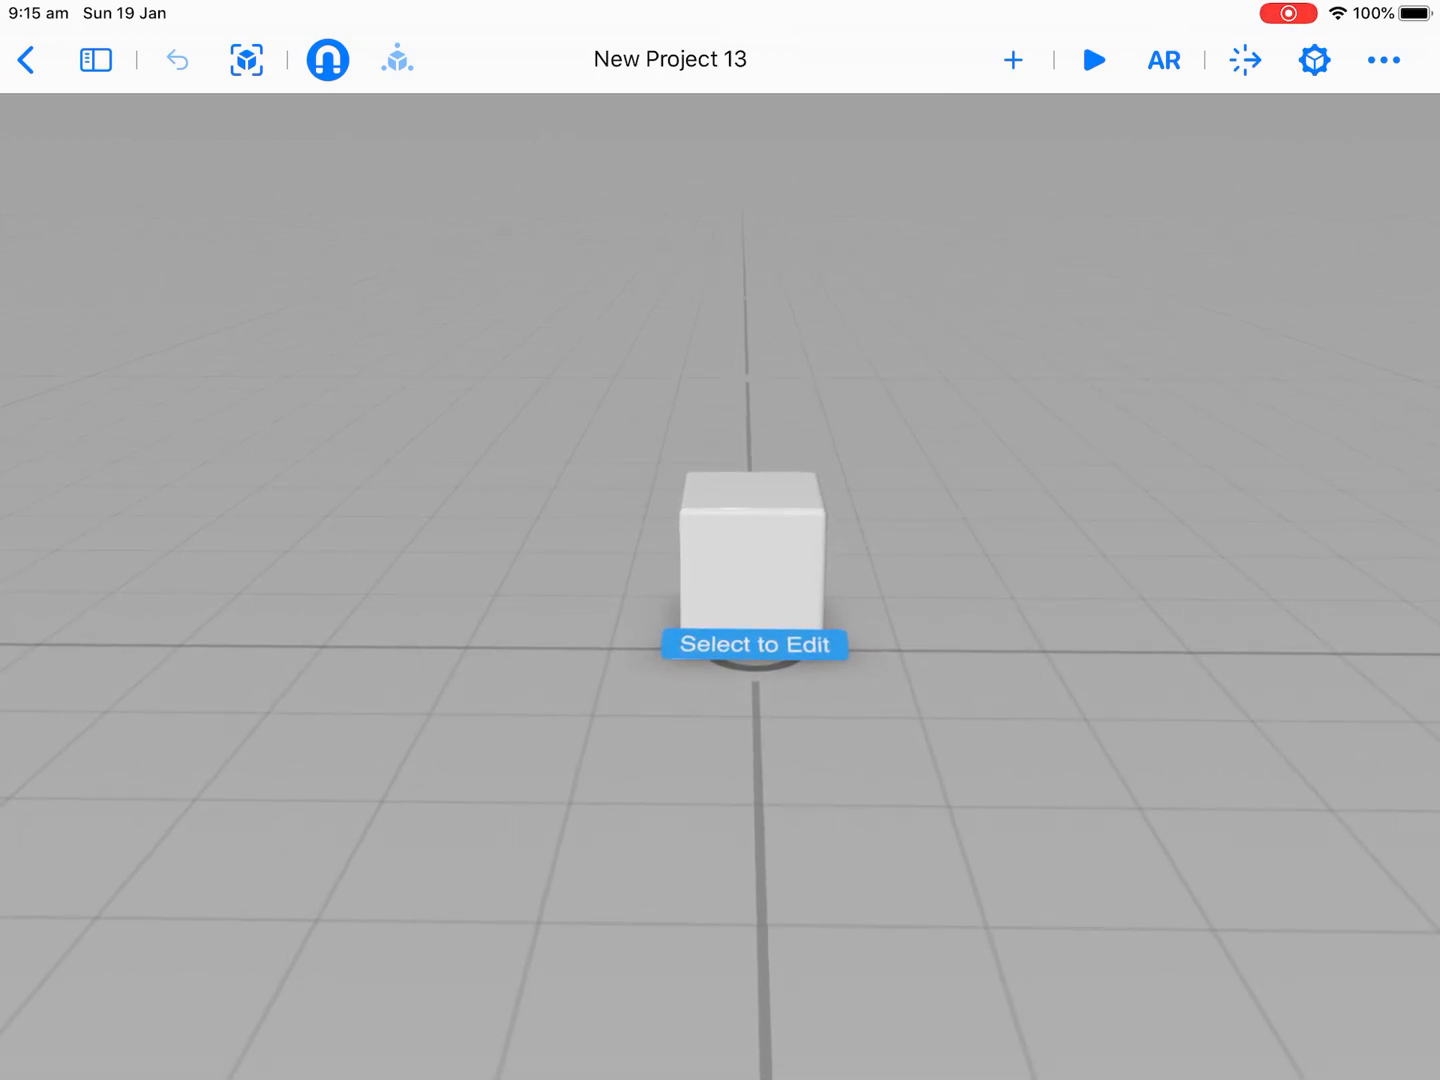
# - Delete the default white cube from New Project 13's scene
pyautogui.click(752, 550)
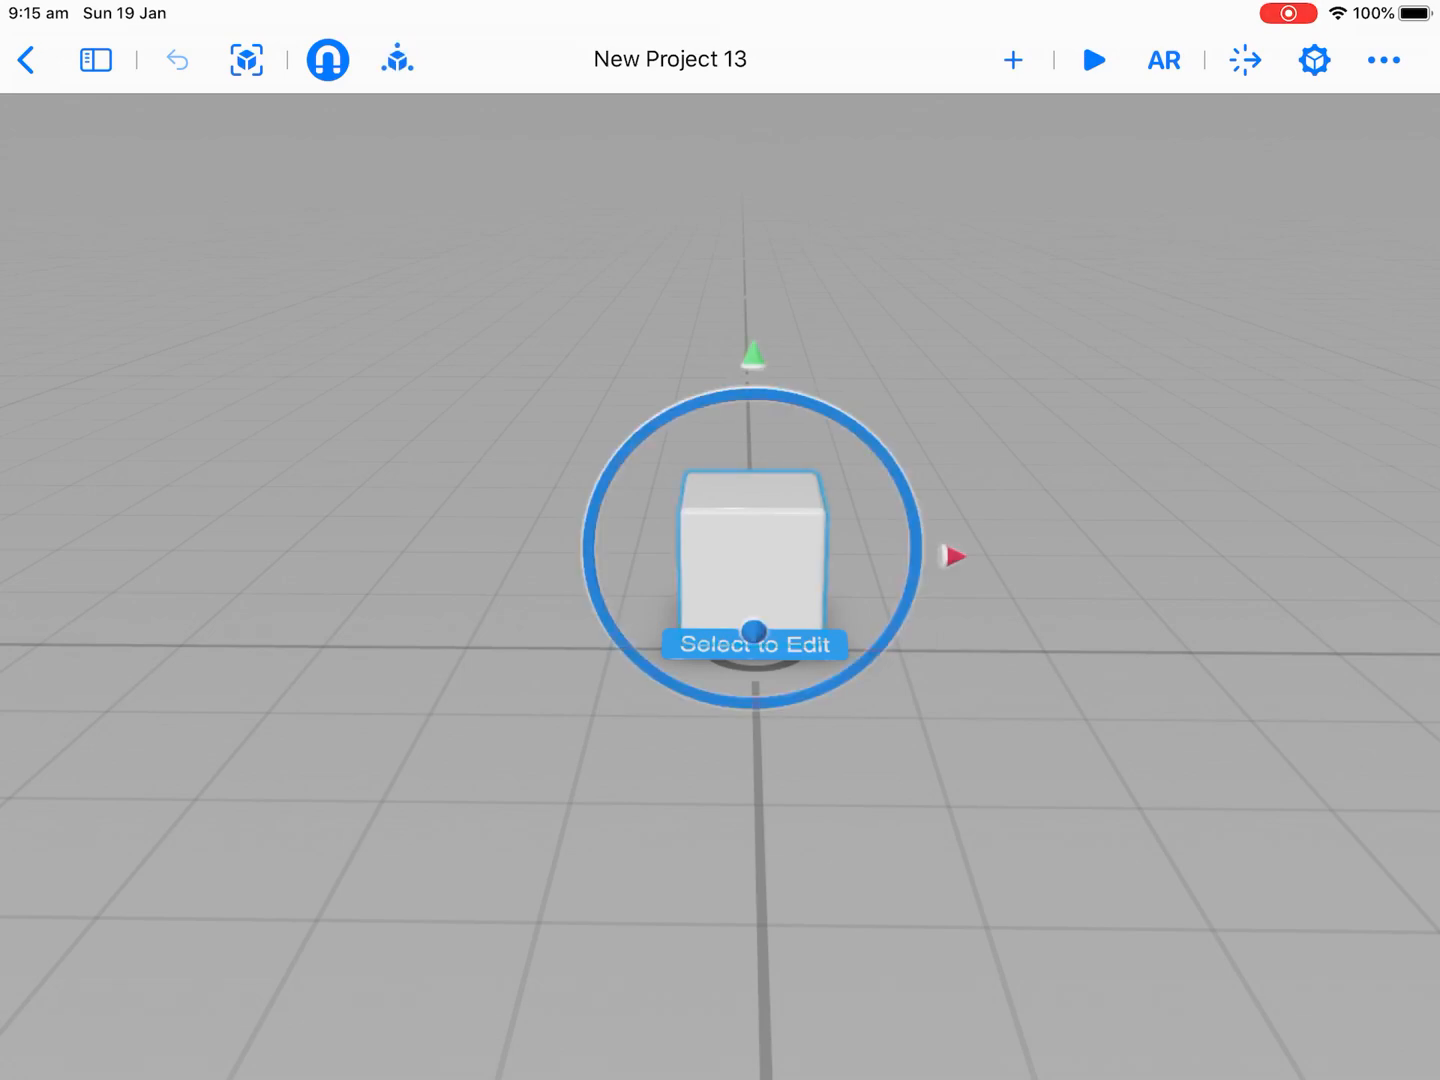
pyautogui.click(754, 540)
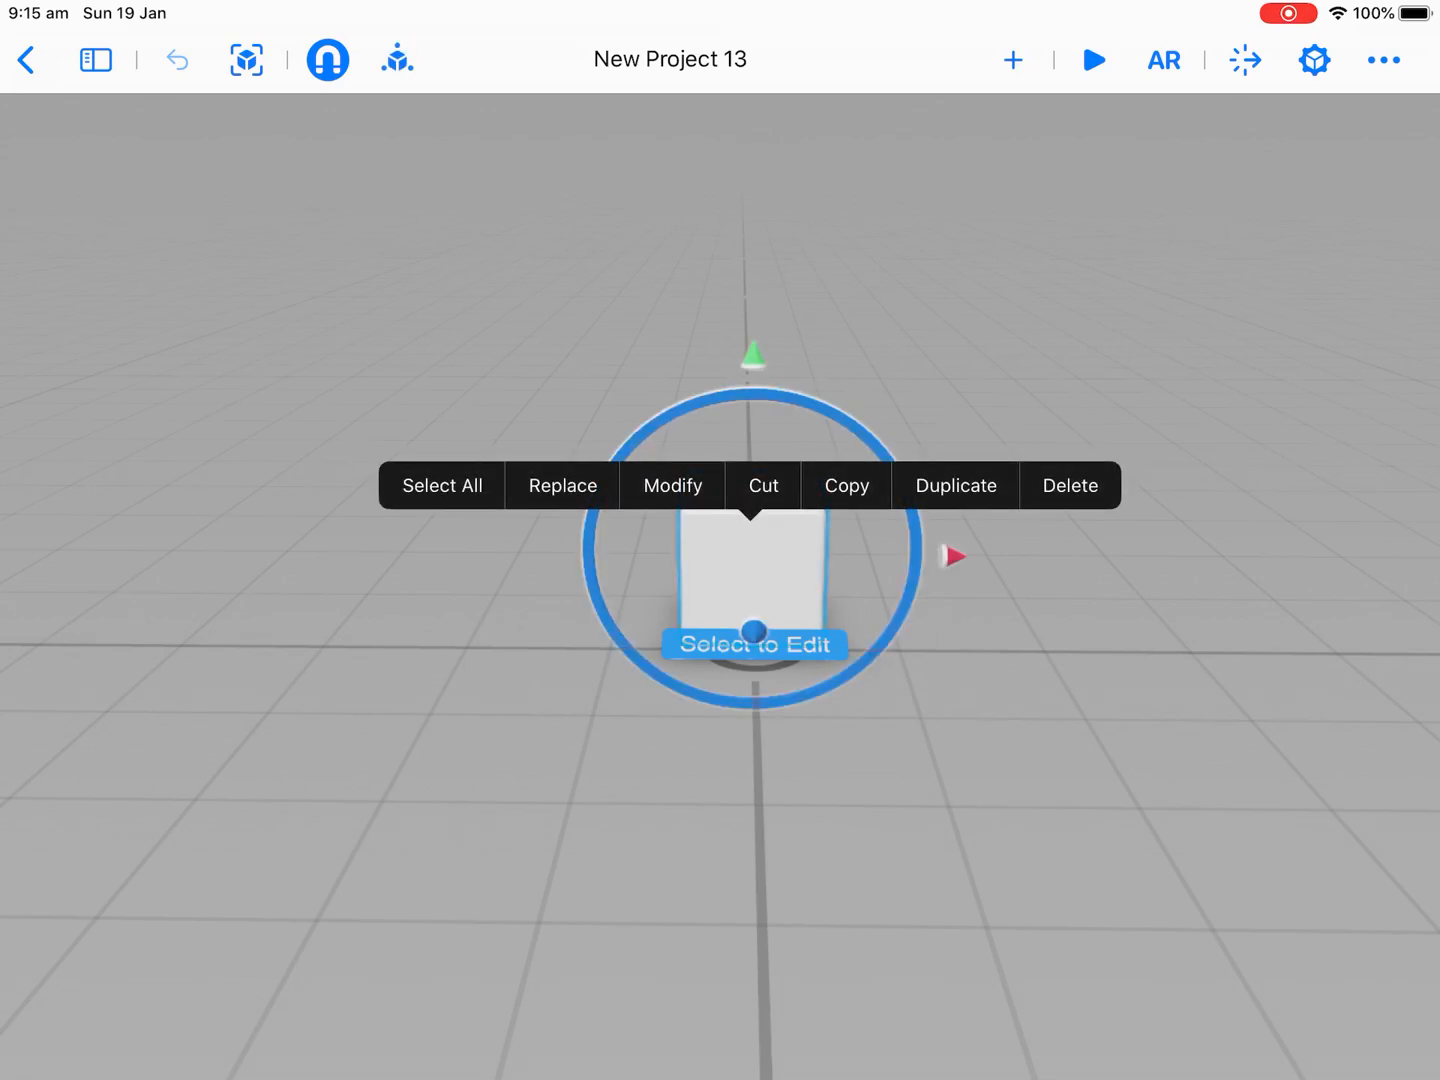
pyautogui.click(1069, 485)
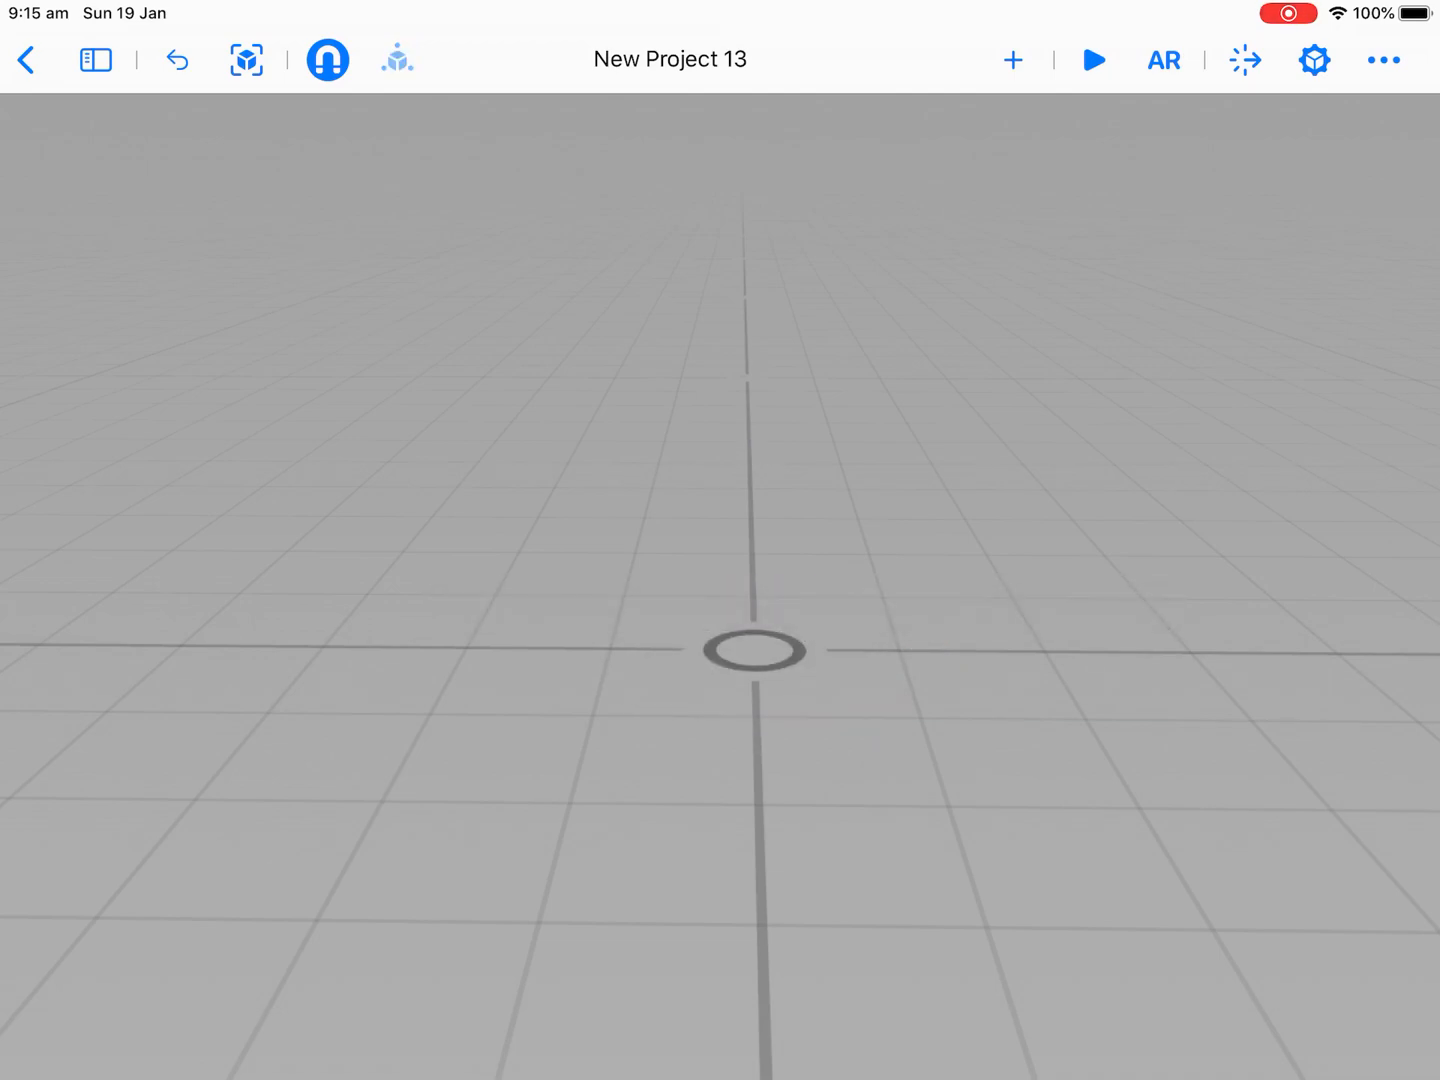
# - Browse the Places and Furnishings categories, then add the white cube from Basic shapes
pyautogui.click(1012, 60)
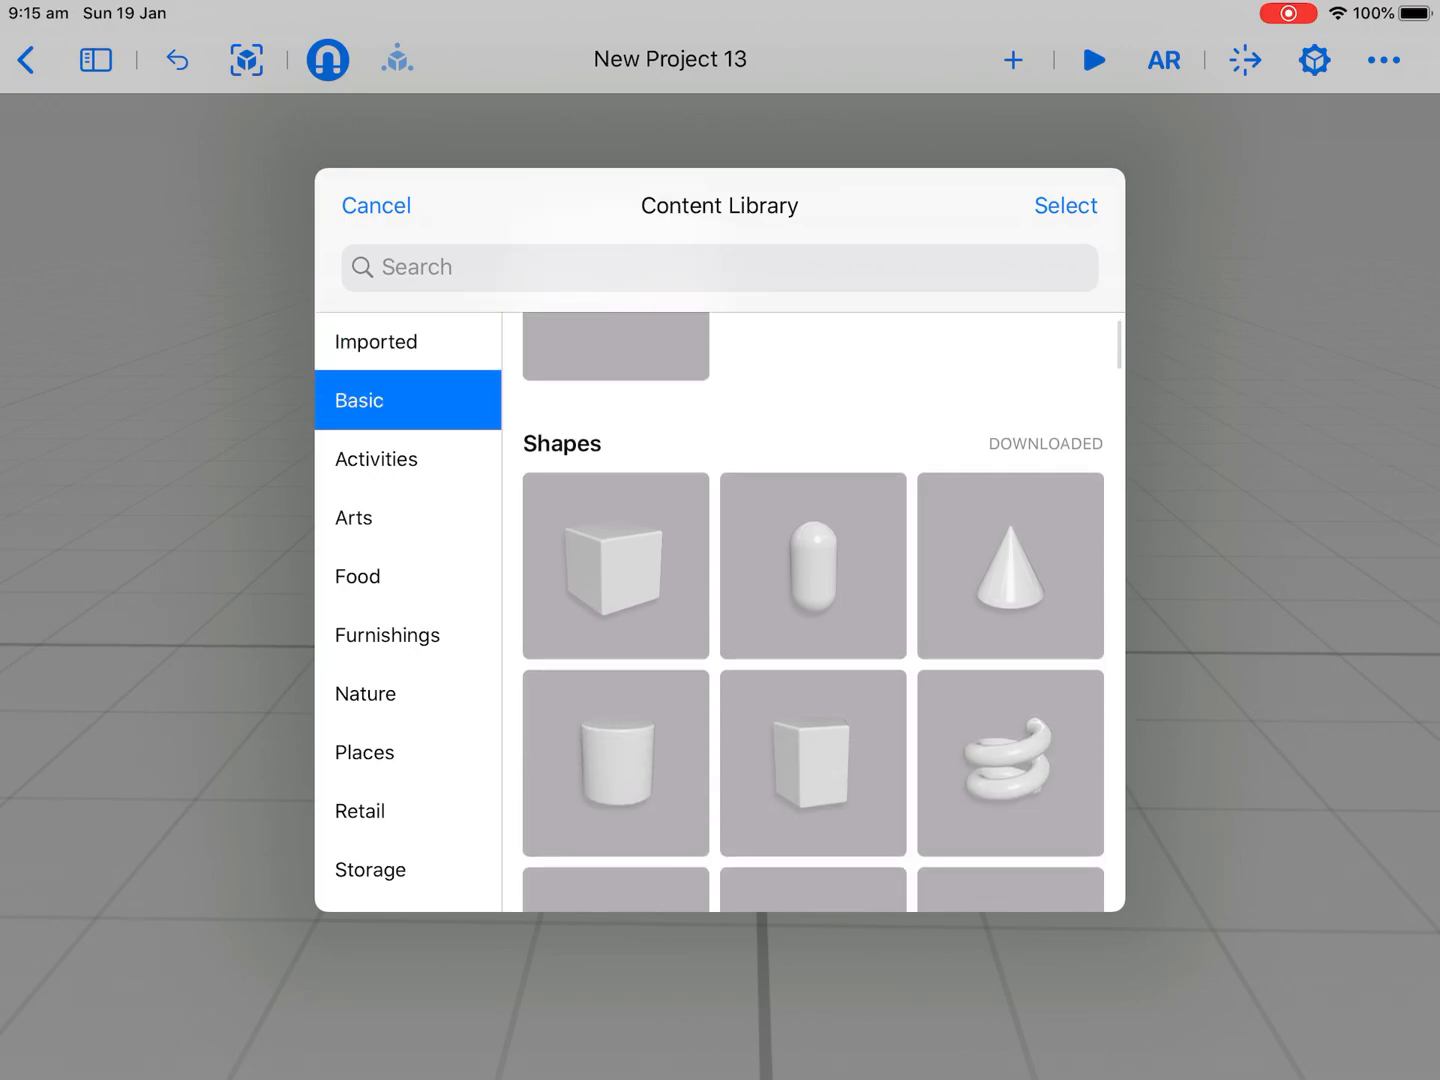
pyautogui.click(615, 565)
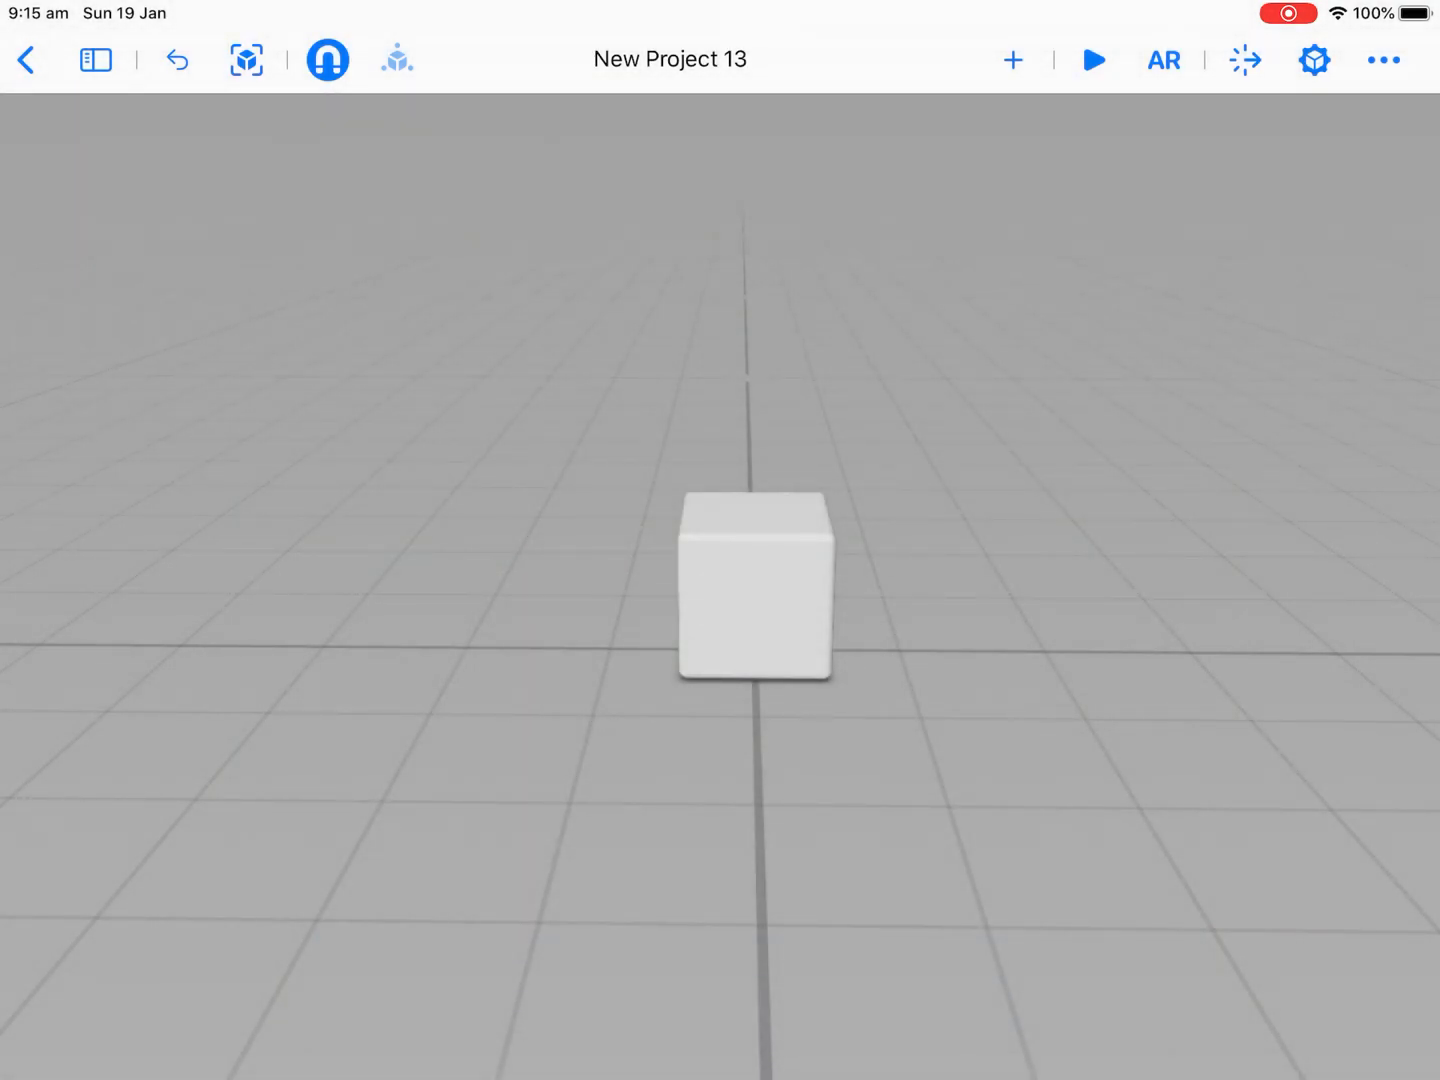
pyautogui.click(1012, 60)
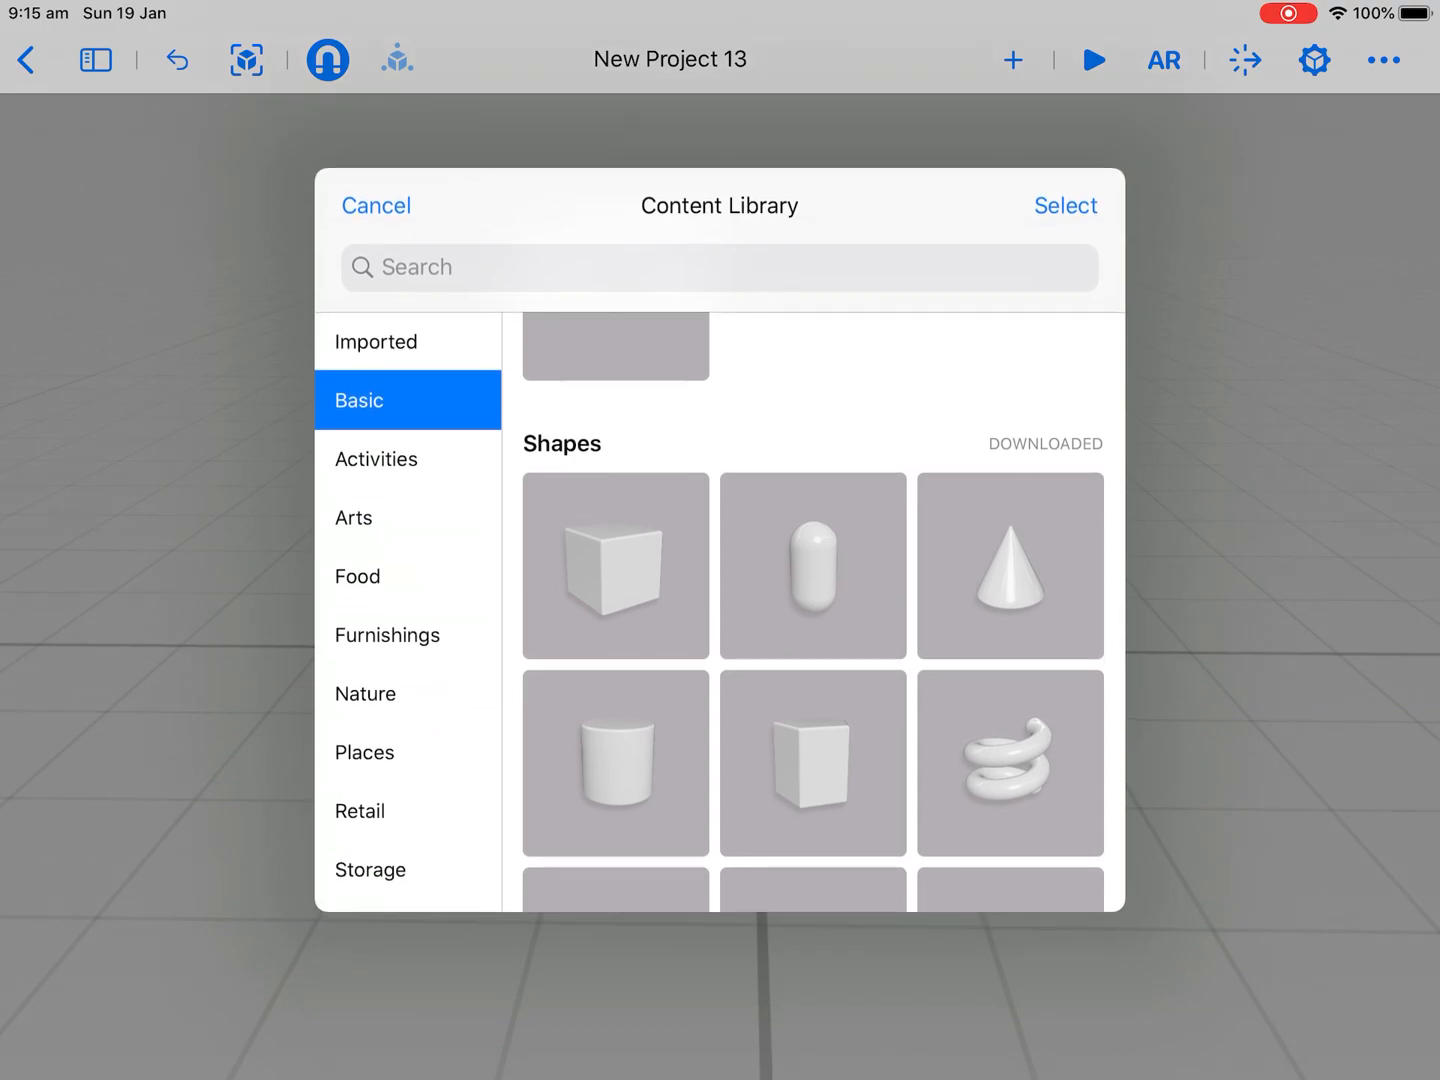
pyautogui.click(406, 751)
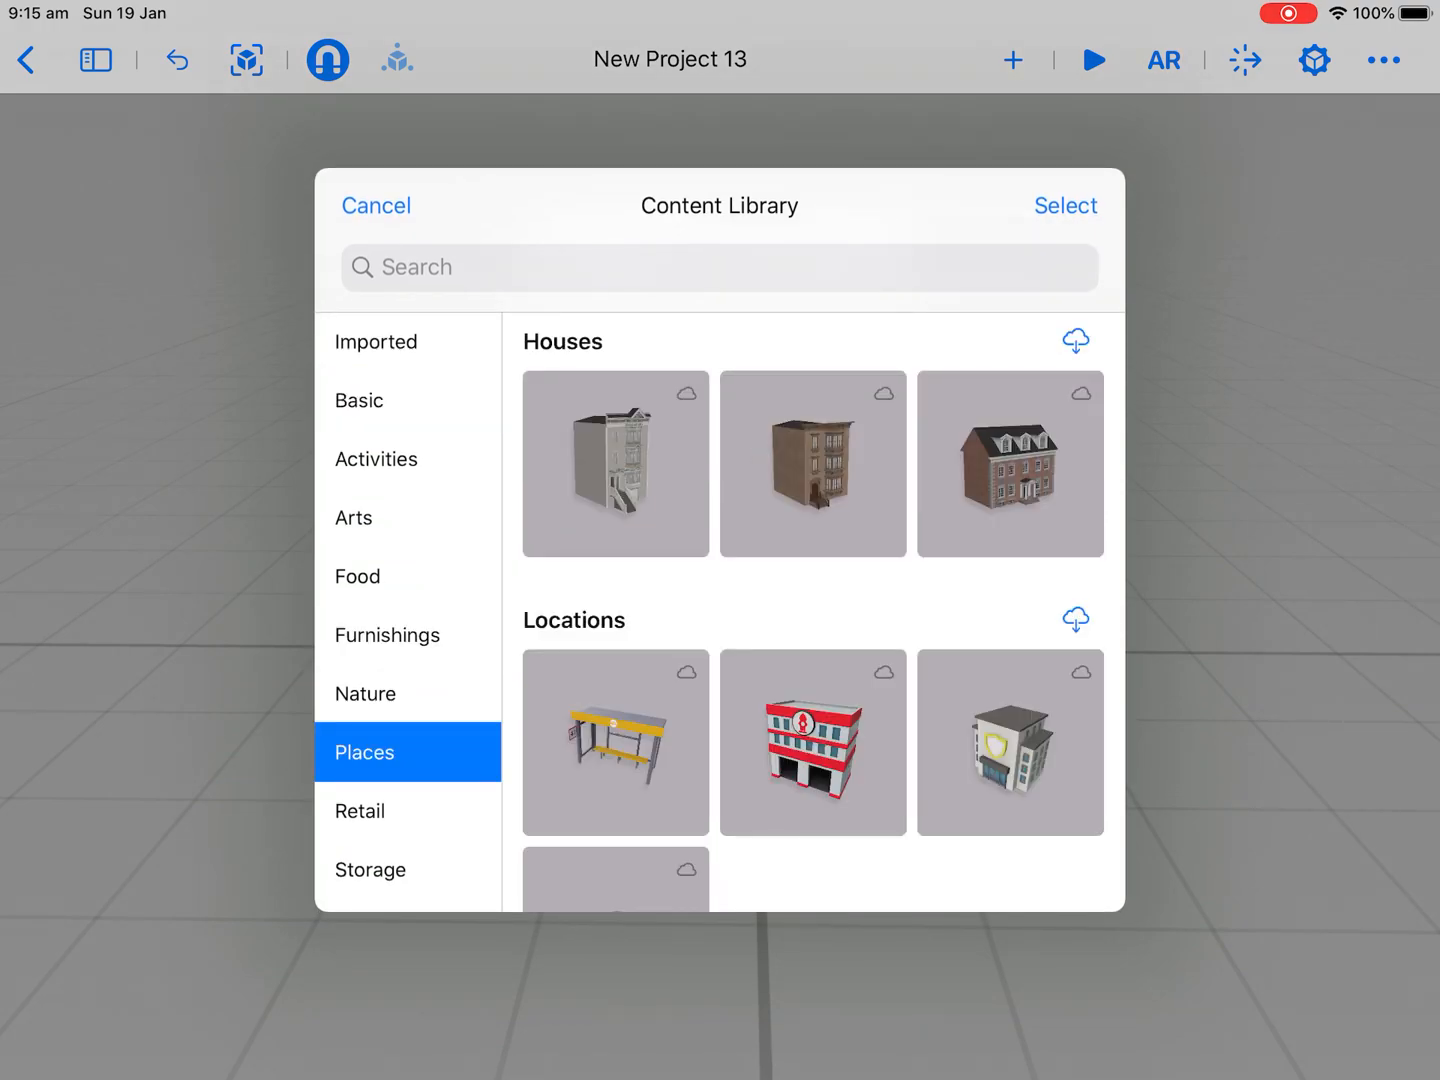
pyautogui.click(387, 635)
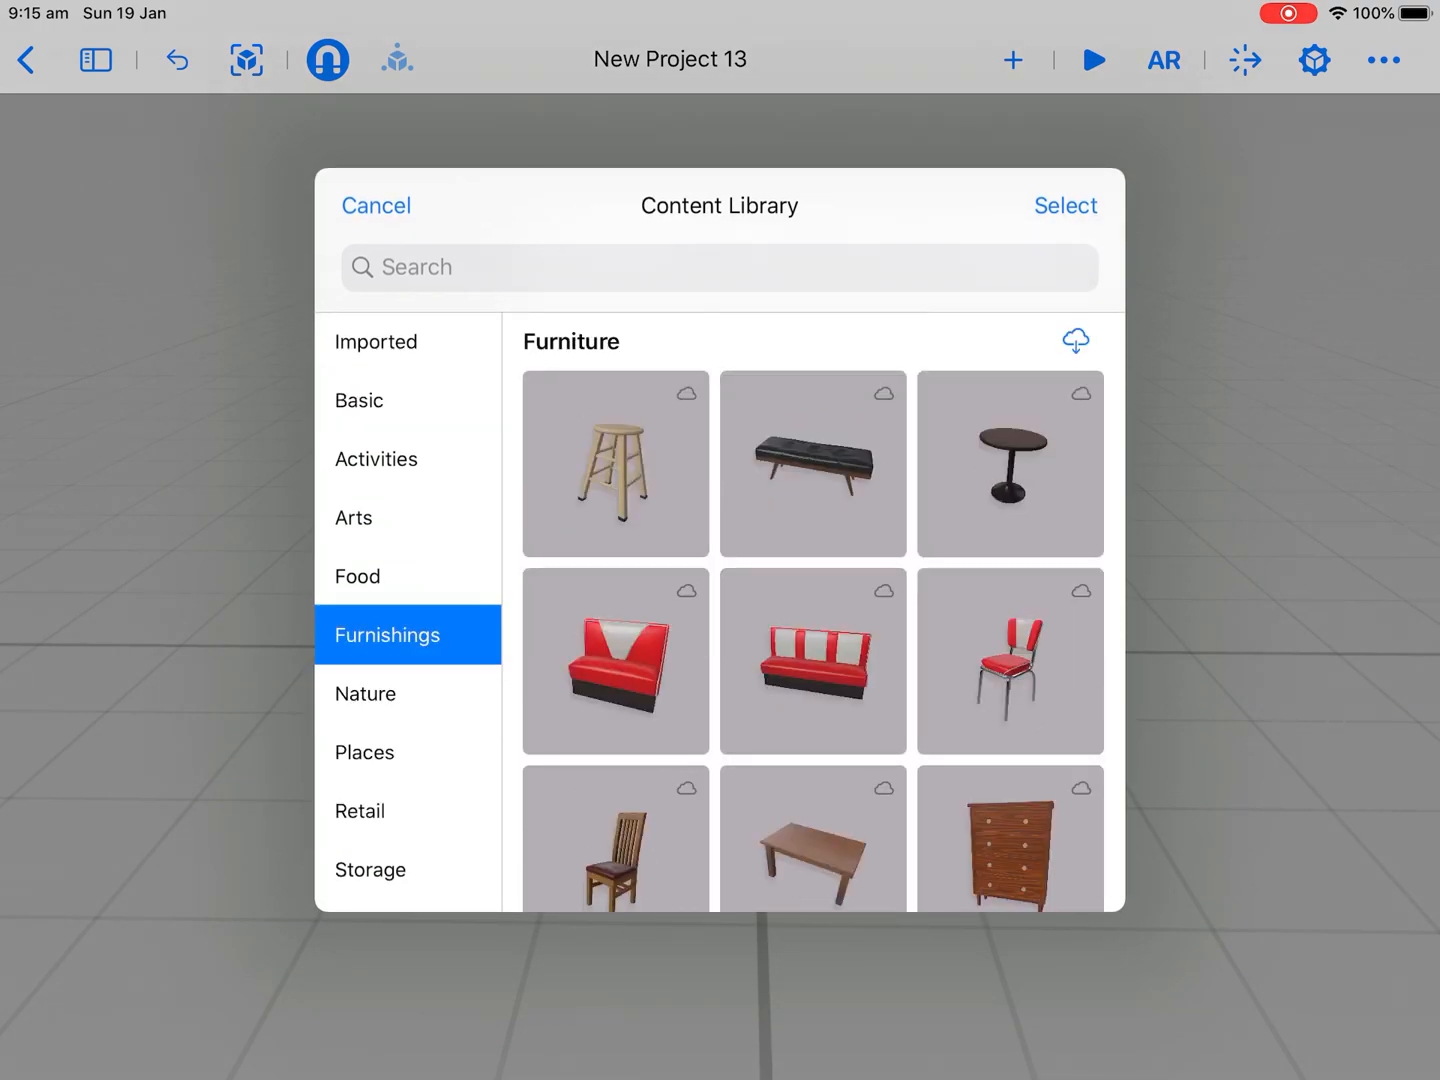
pyautogui.click(358, 400)
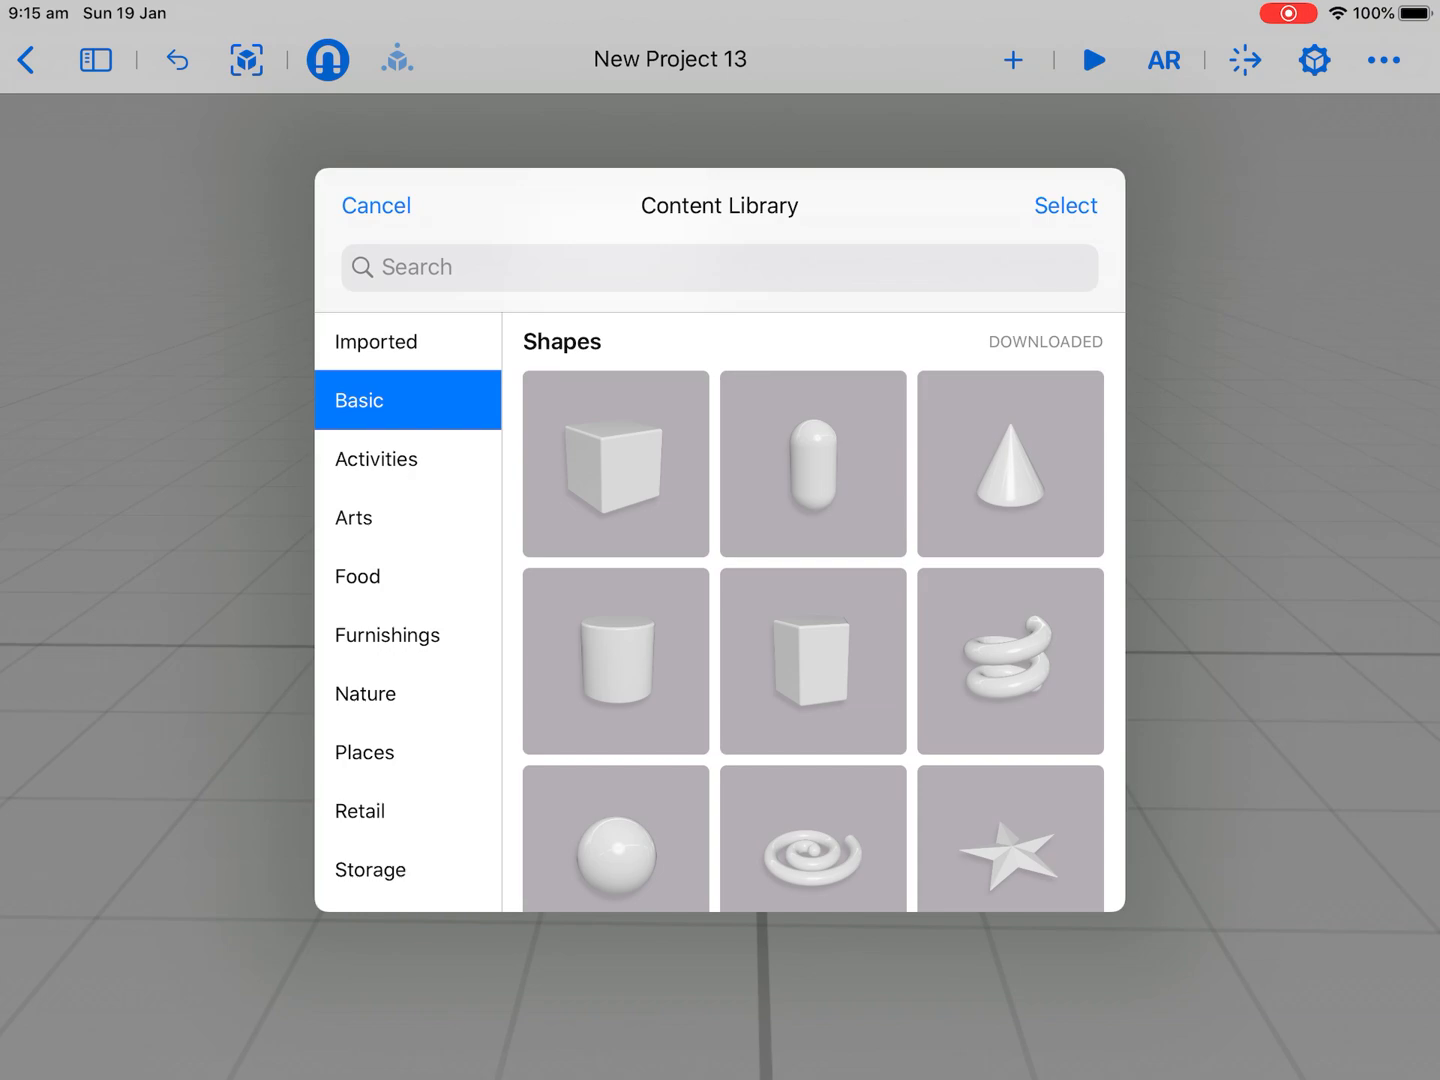
pyautogui.click(615, 463)
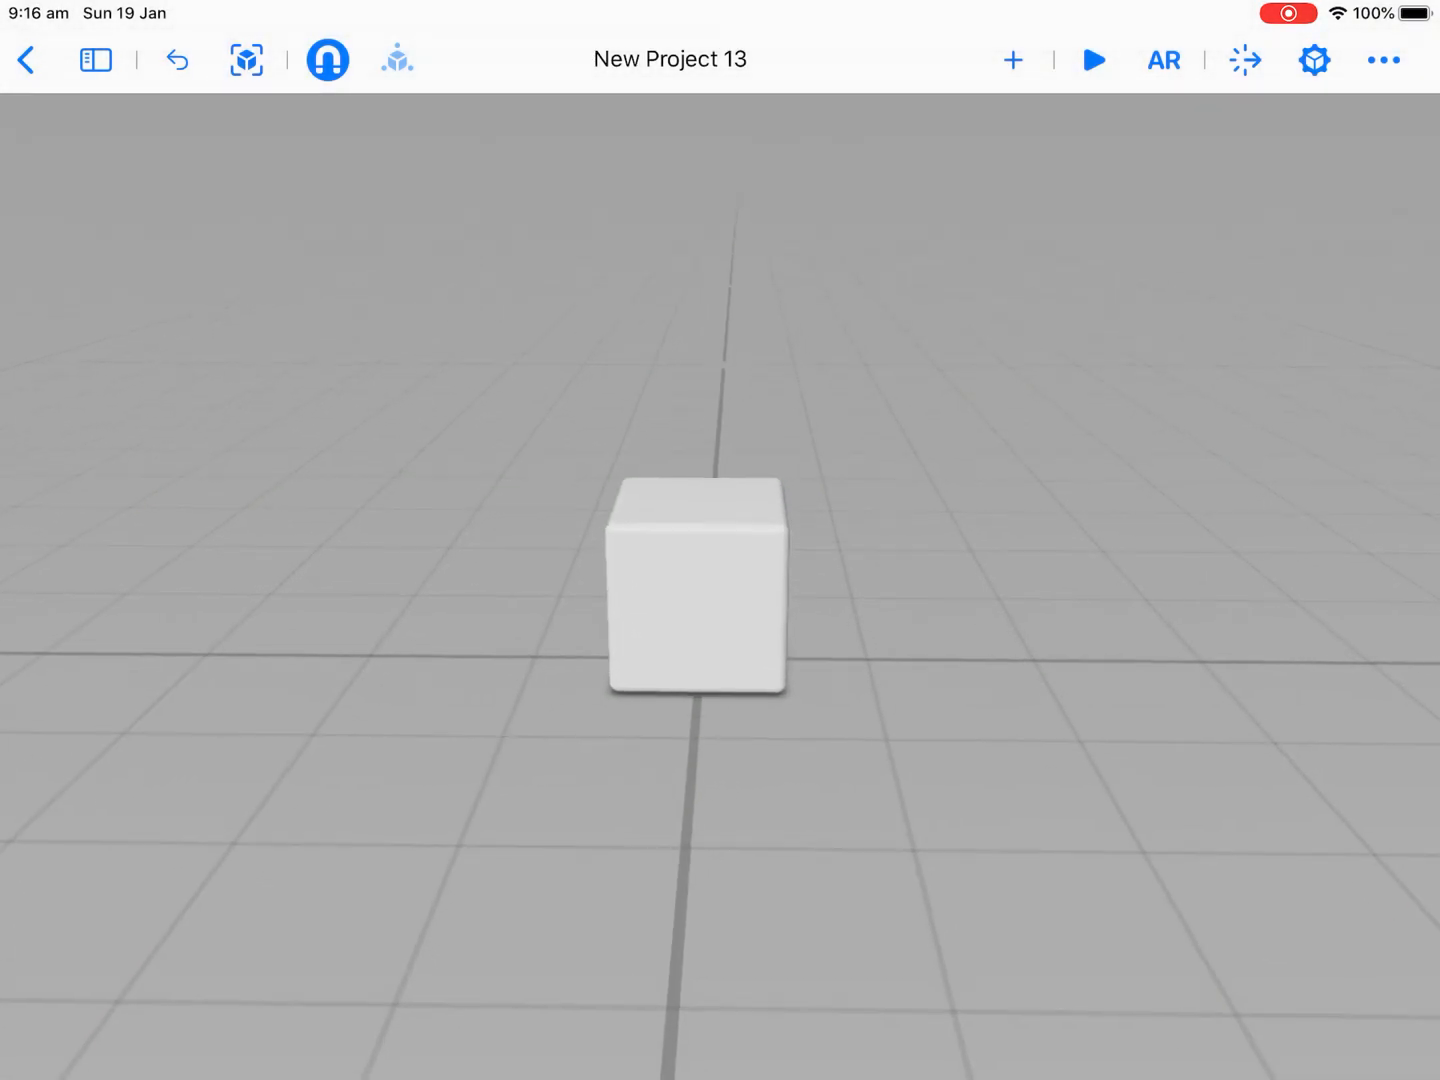
# - Slide the white cube 4cm along its red arrow and reselect it for raising
pyautogui.click(698, 588)
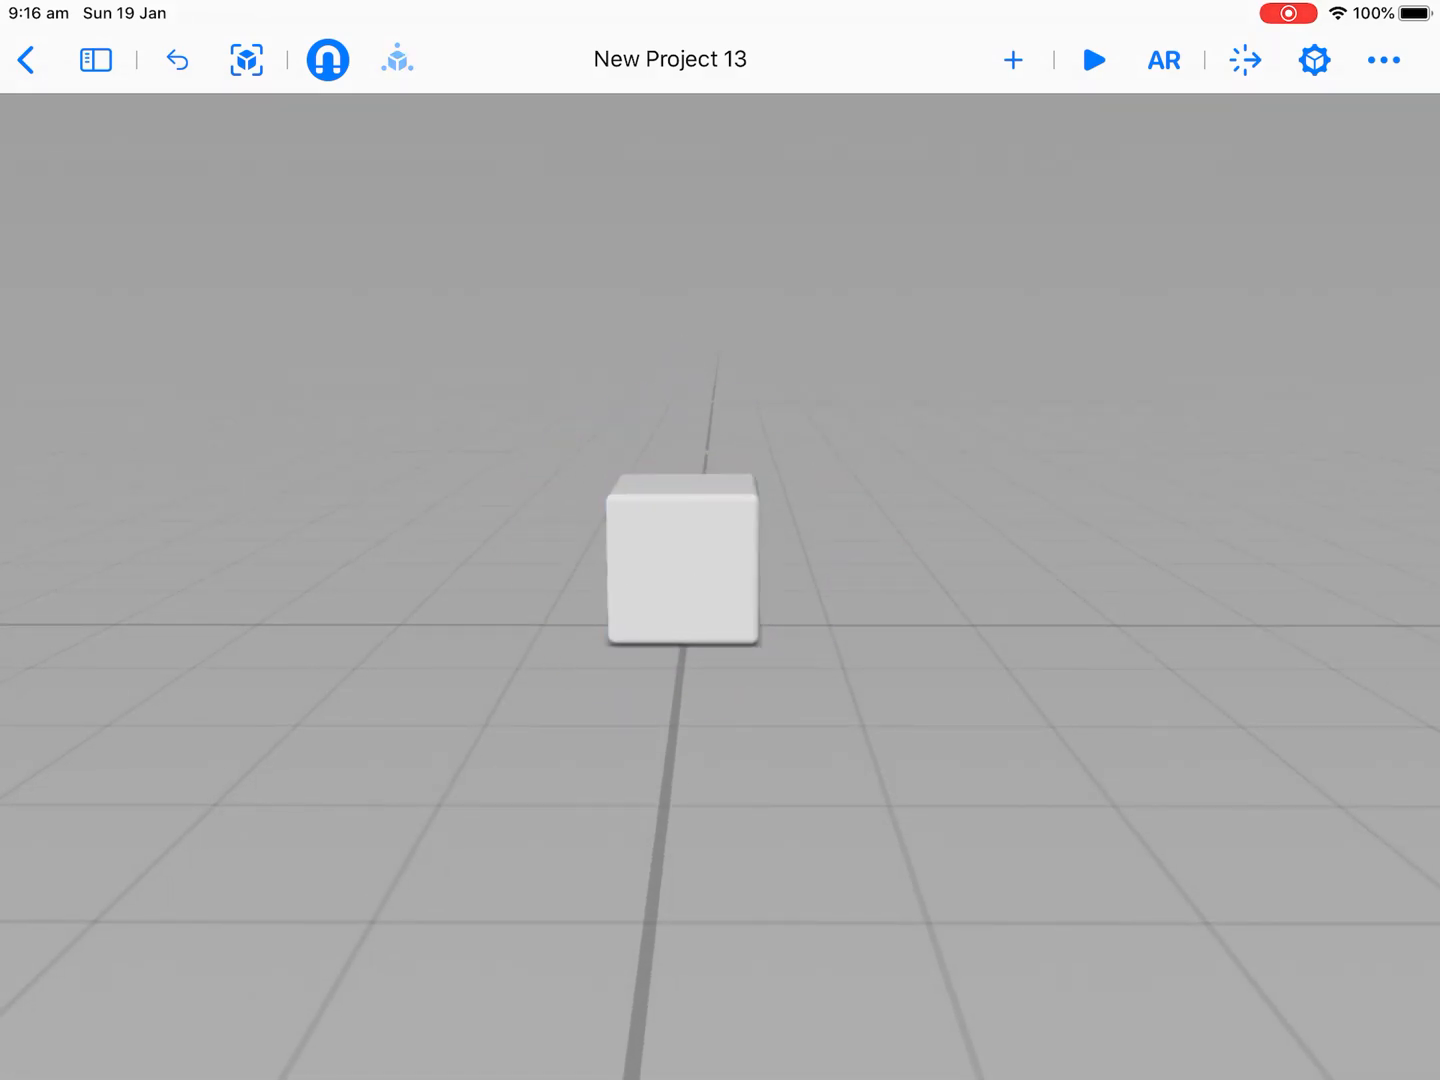
pyautogui.click(683, 560)
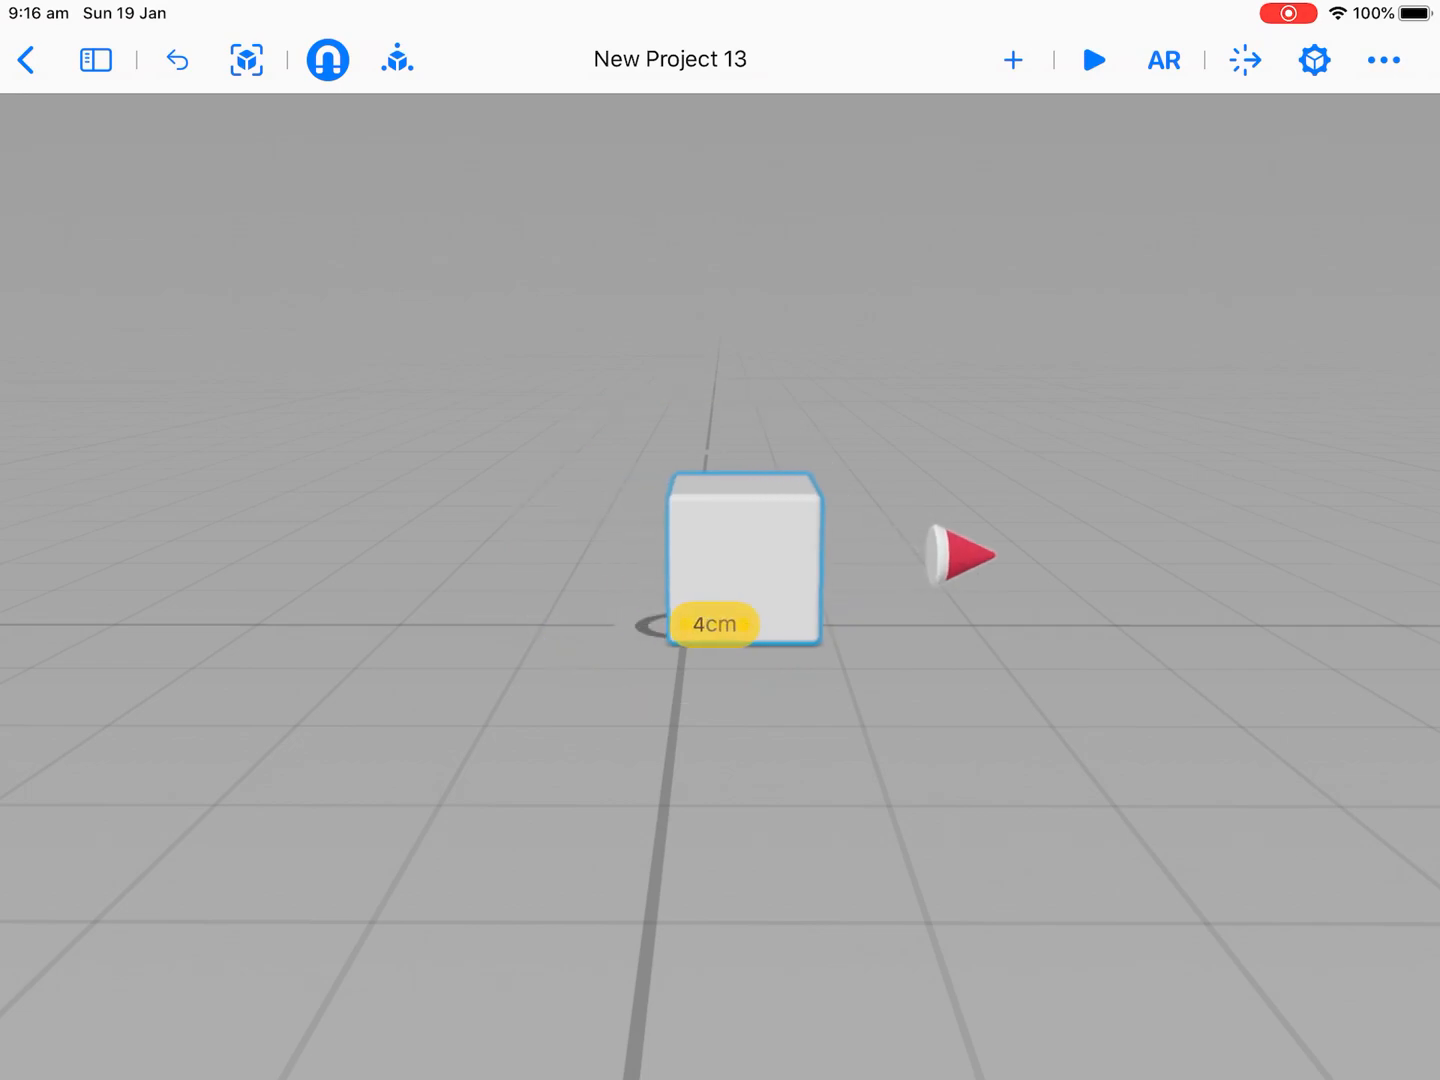
pyautogui.moveTo(745, 560); pyautogui.dragTo(290, 555)
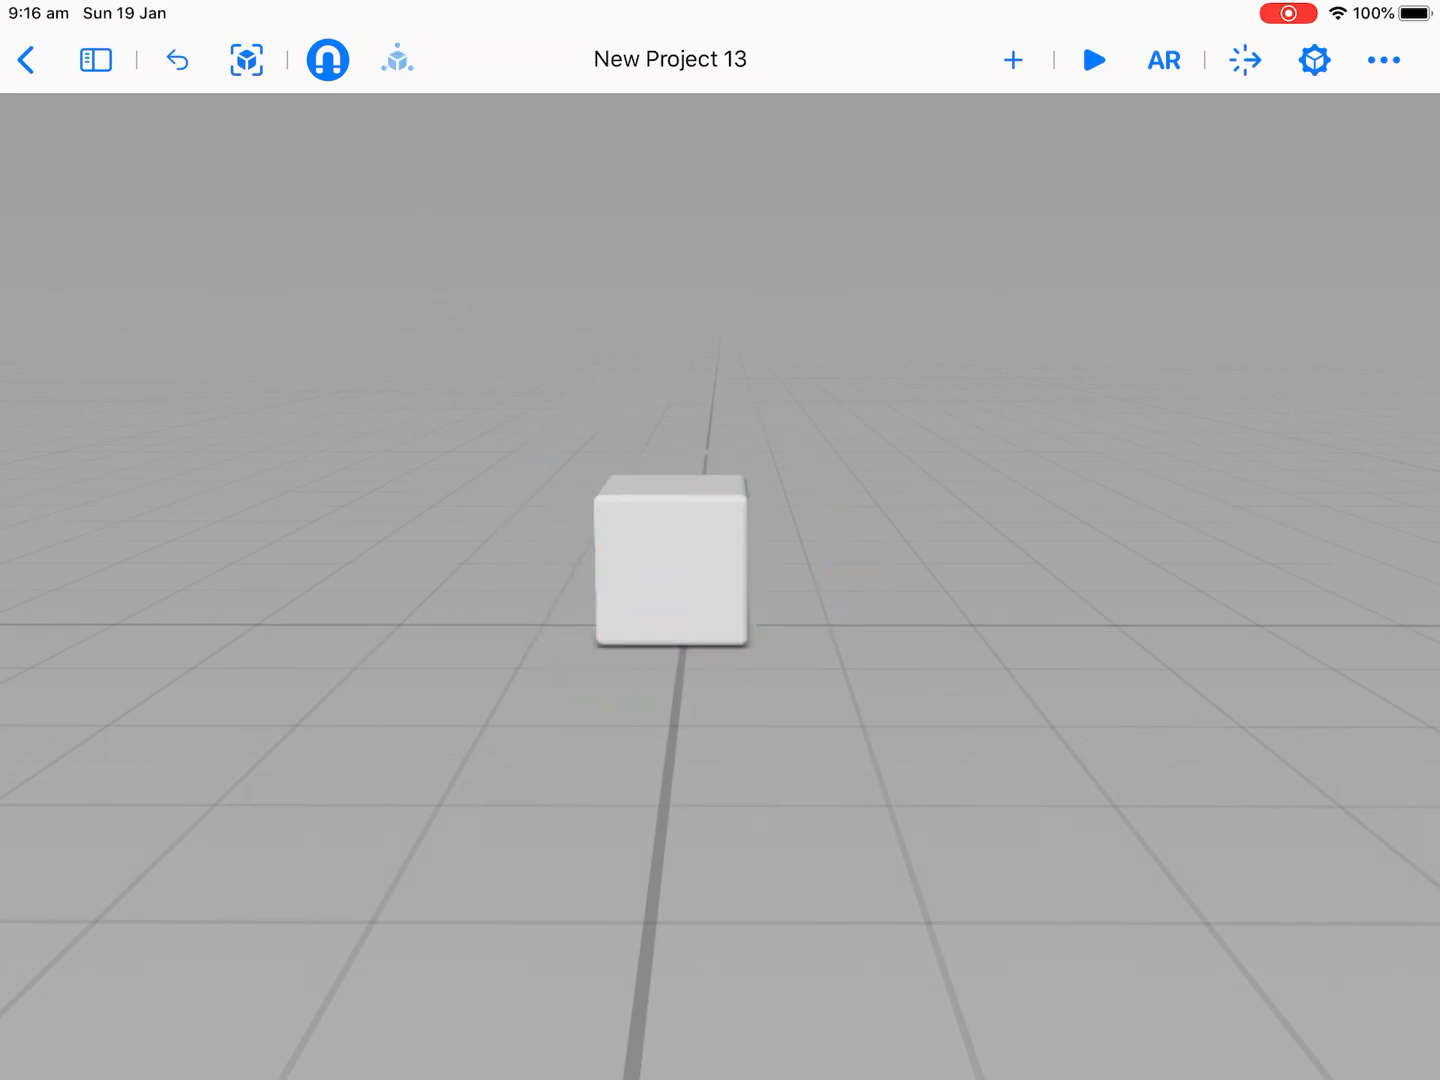
pyautogui.click(670, 560)
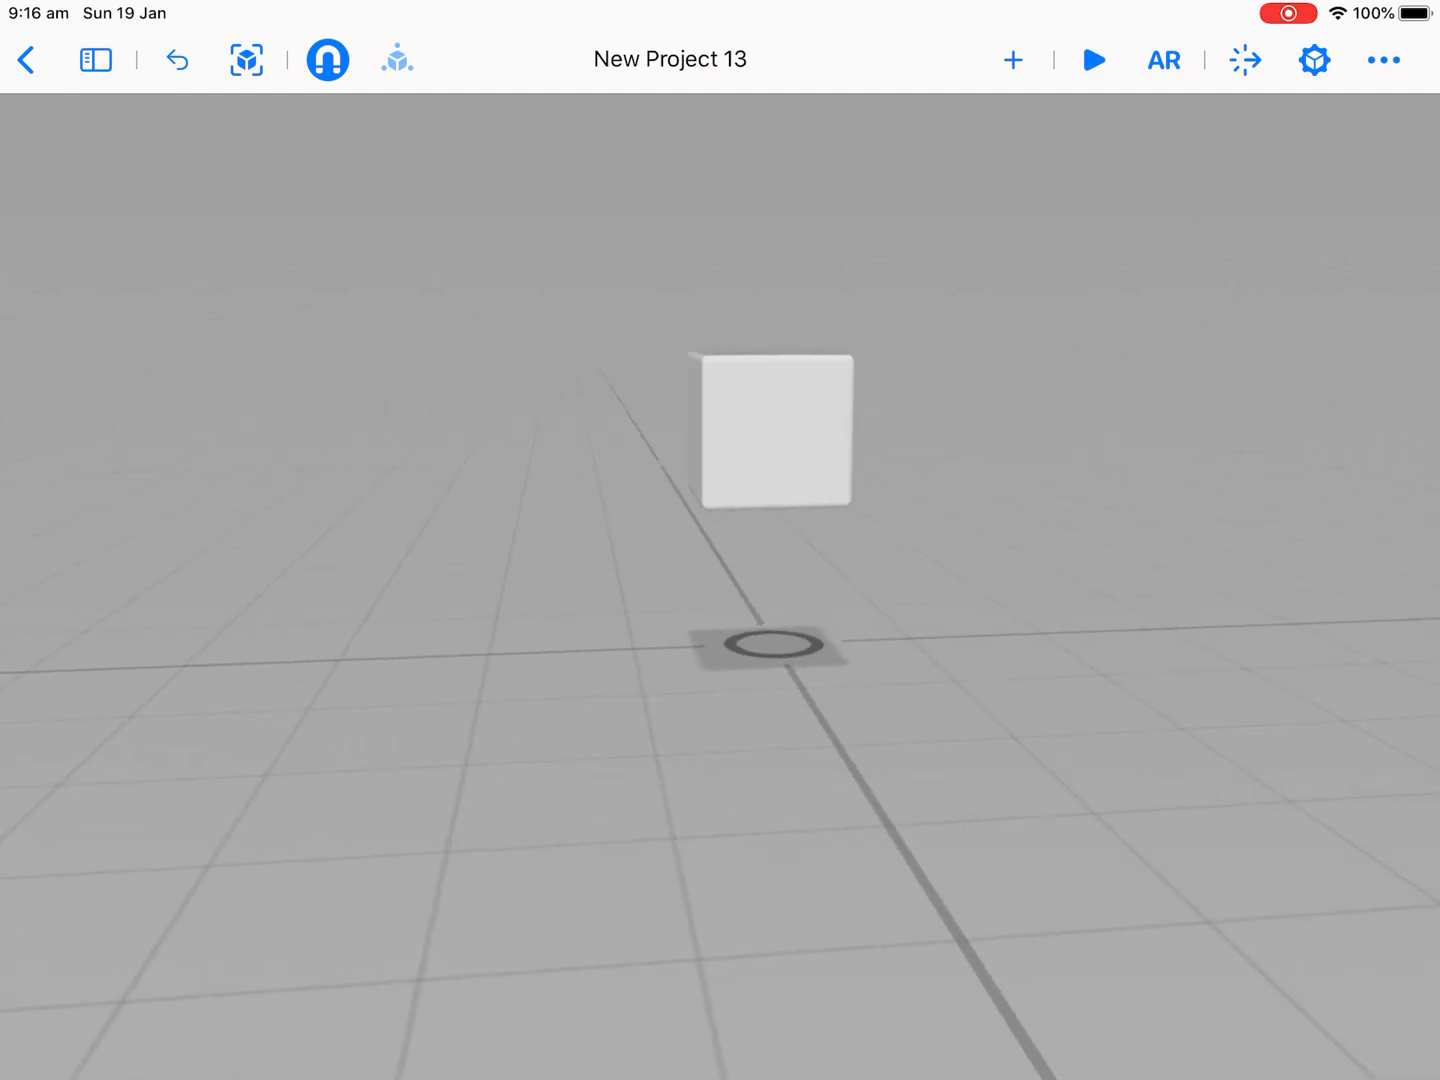
# - Rotate the floating cube 15 degrees about its vertical green ring
pyautogui.click(774, 430)
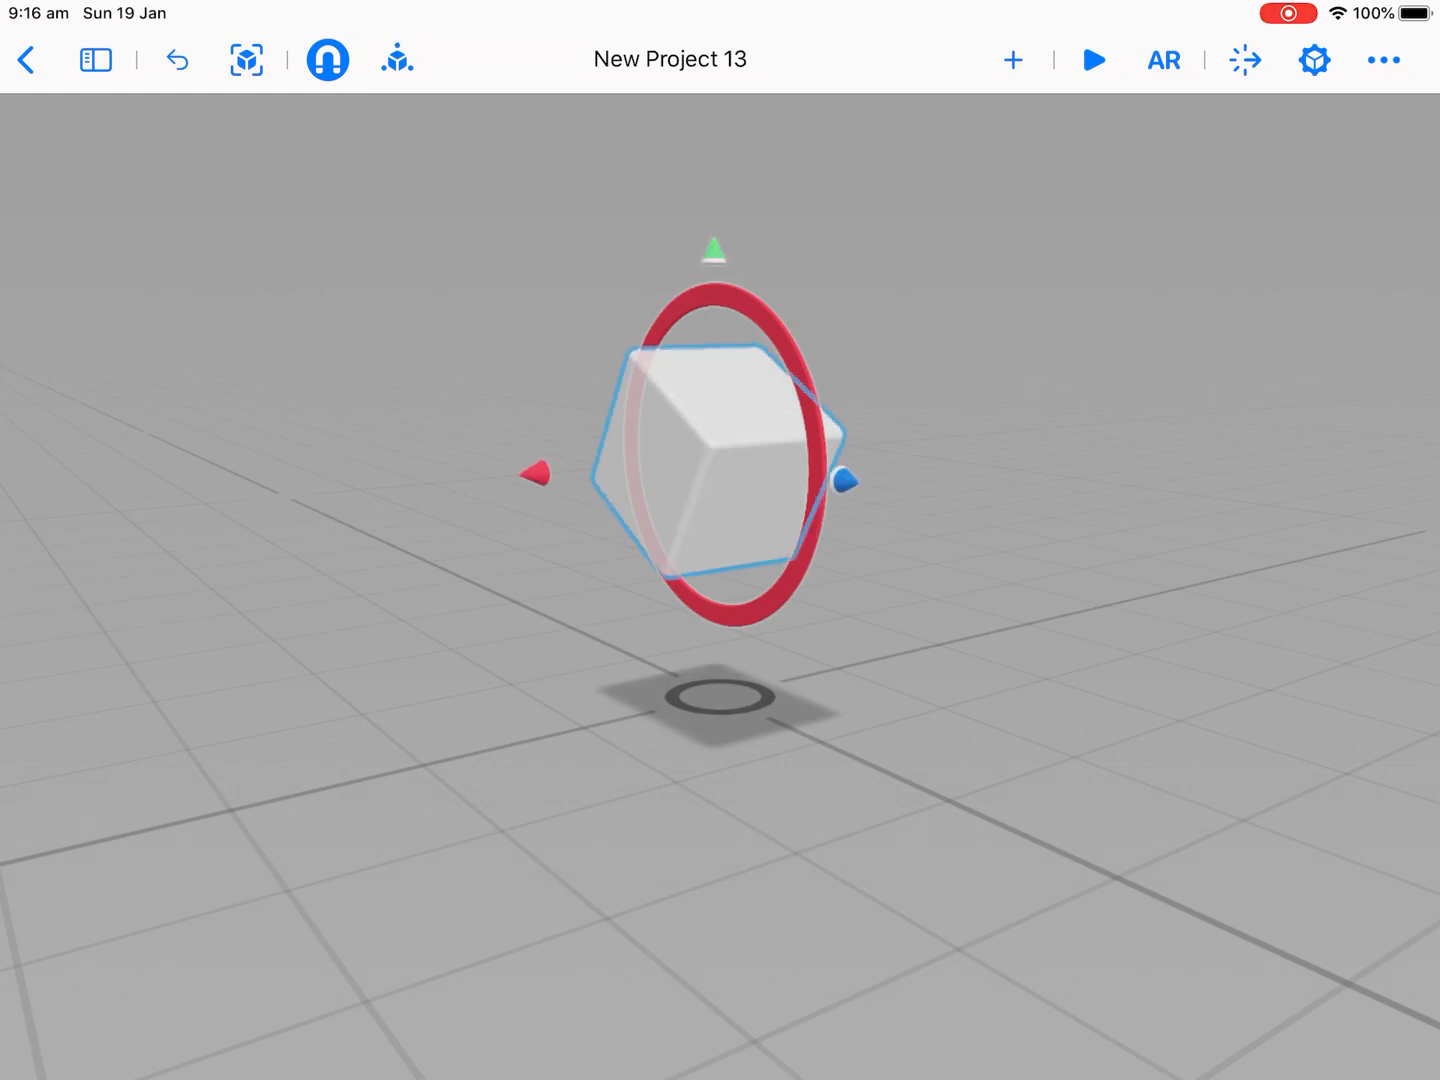
pyautogui.moveTo(720, 300); pyautogui.dragTo(720, 460)
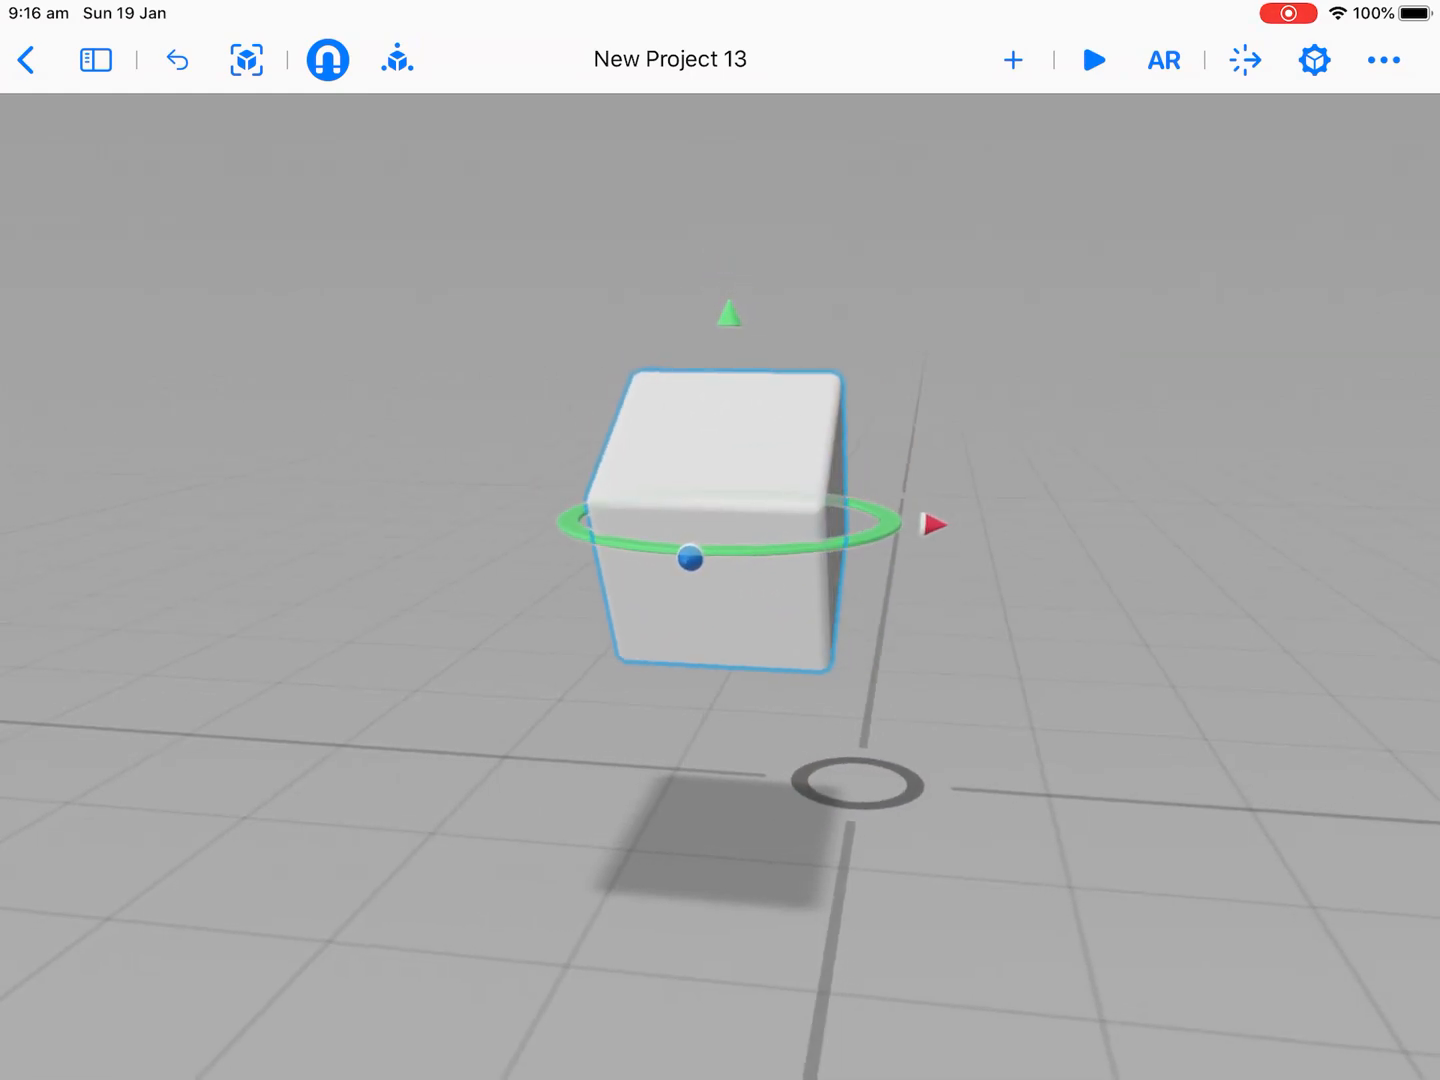
pyautogui.moveTo(692, 559); pyautogui.dragTo(730, 520)
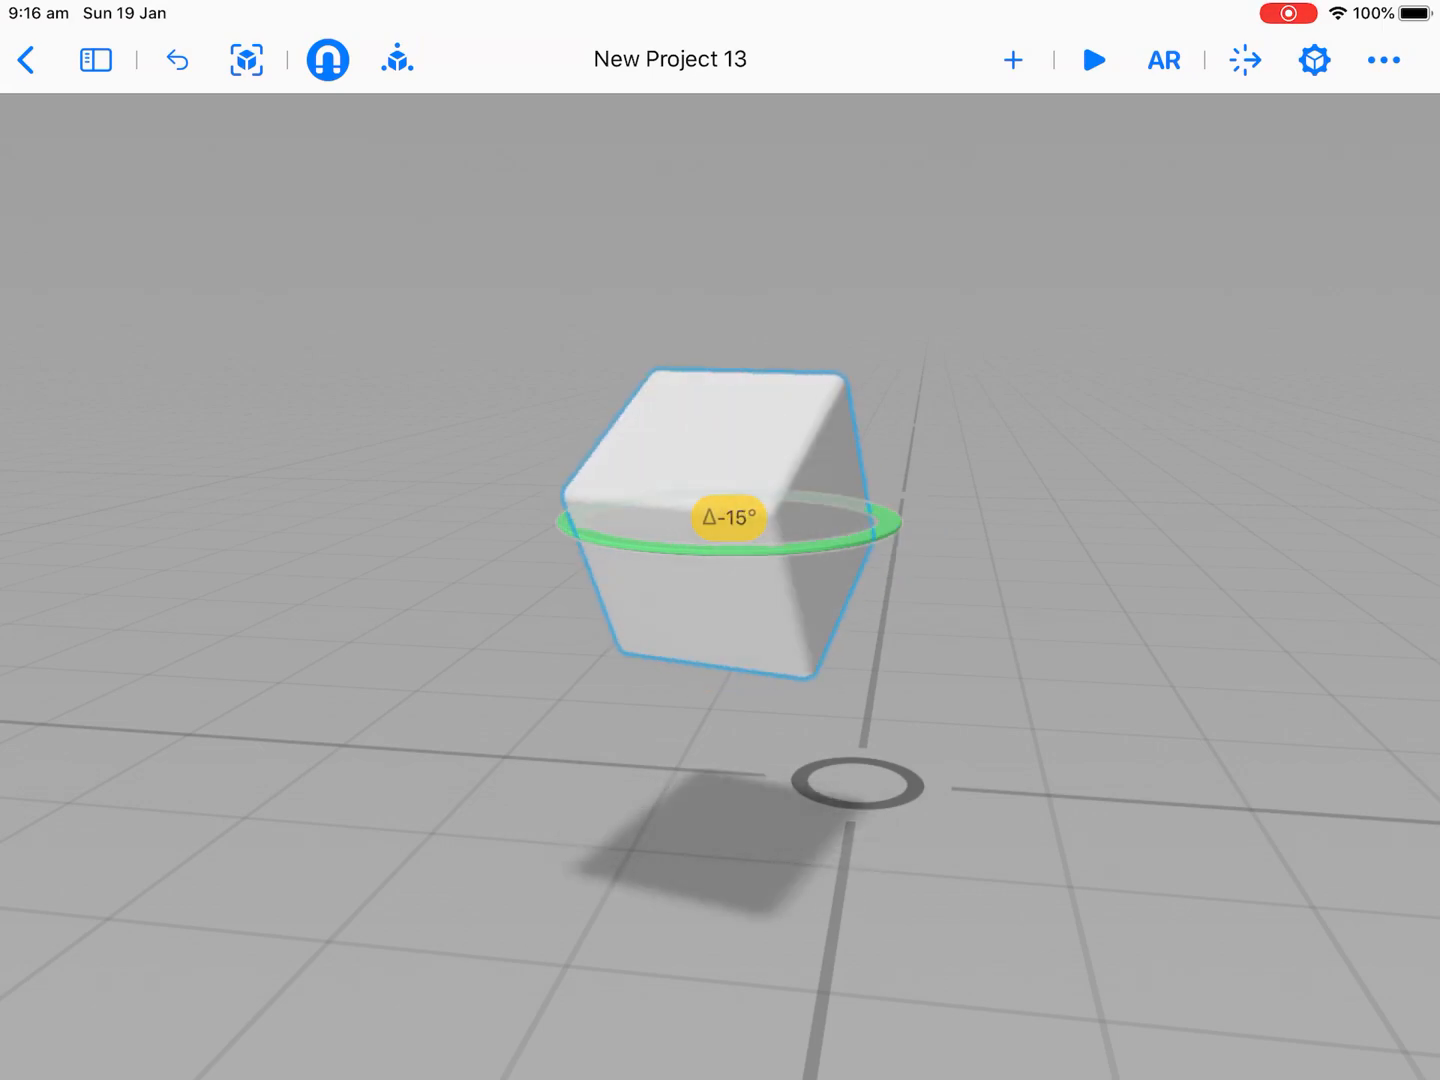